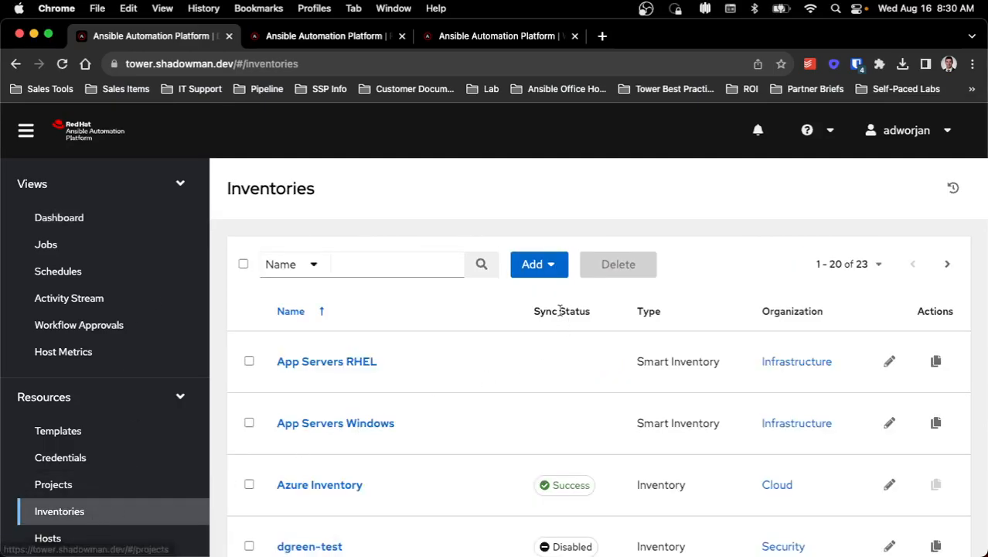
Step: Browse the inventory types, then view tag_adworjan's variables in the RHV Inventory groups
{"action": "left_click", "coordinate": [532, 263]}
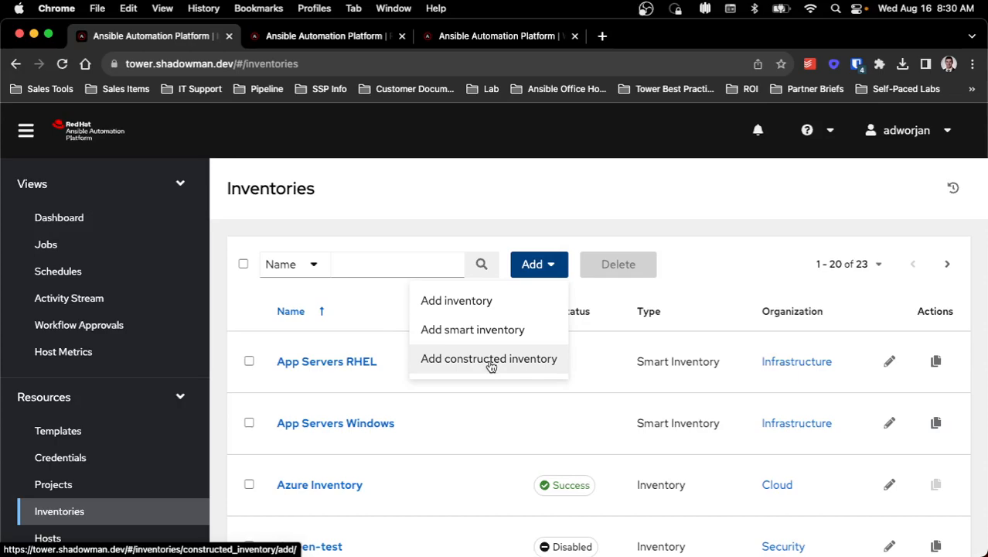
{"action": "mouse_move", "coordinate": [705, 278]}
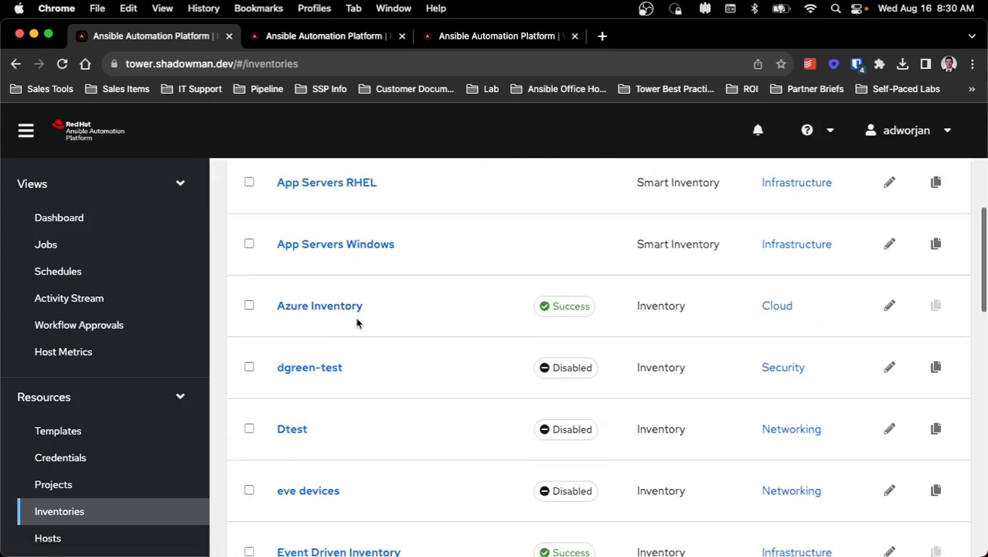
{"action": "scroll", "scroll_direction": "down", "scroll_amount": 3}
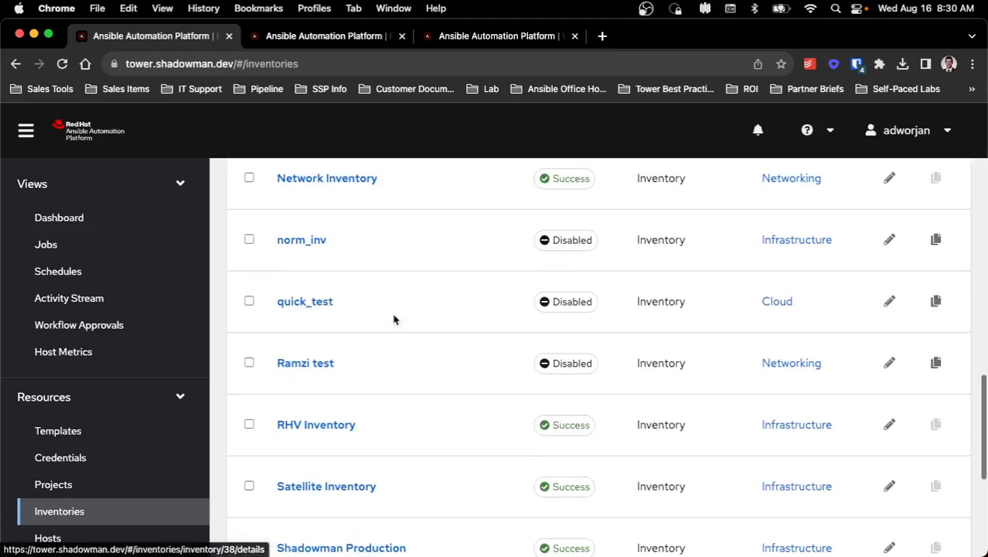
{"action": "scroll", "scroll_direction": "down", "scroll_amount": 3}
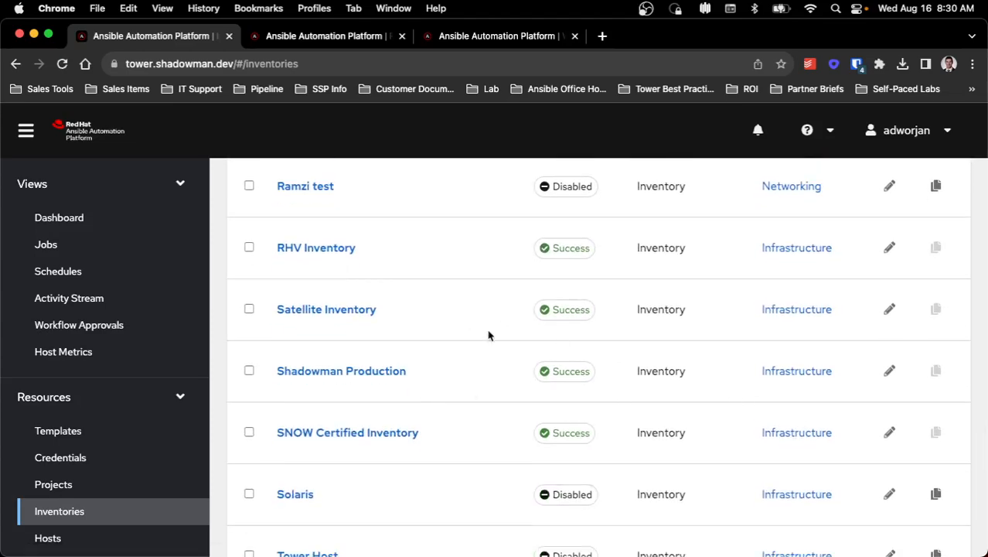
{"action": "mouse_move", "coordinate": [455, 346]}
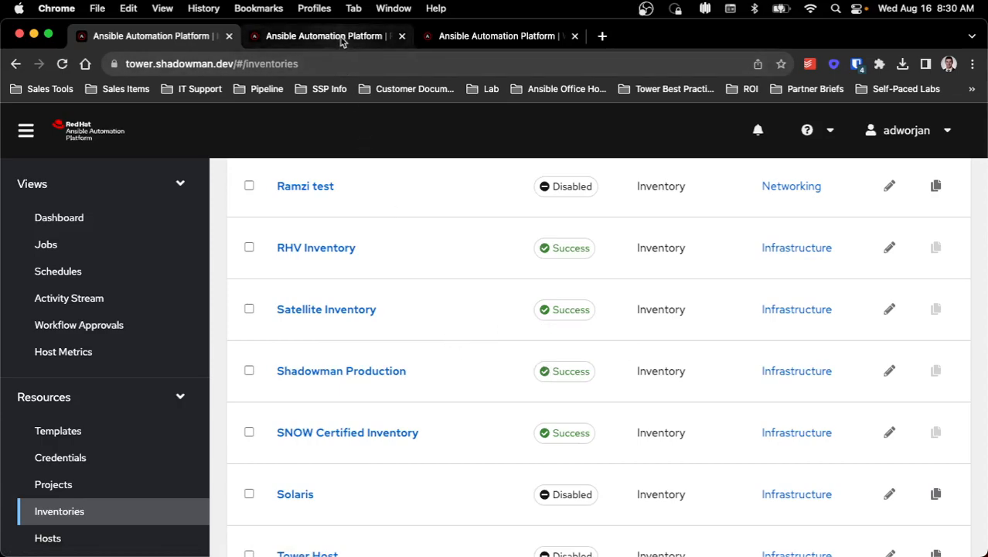
{"action": "left_click", "coordinate": [316, 248]}
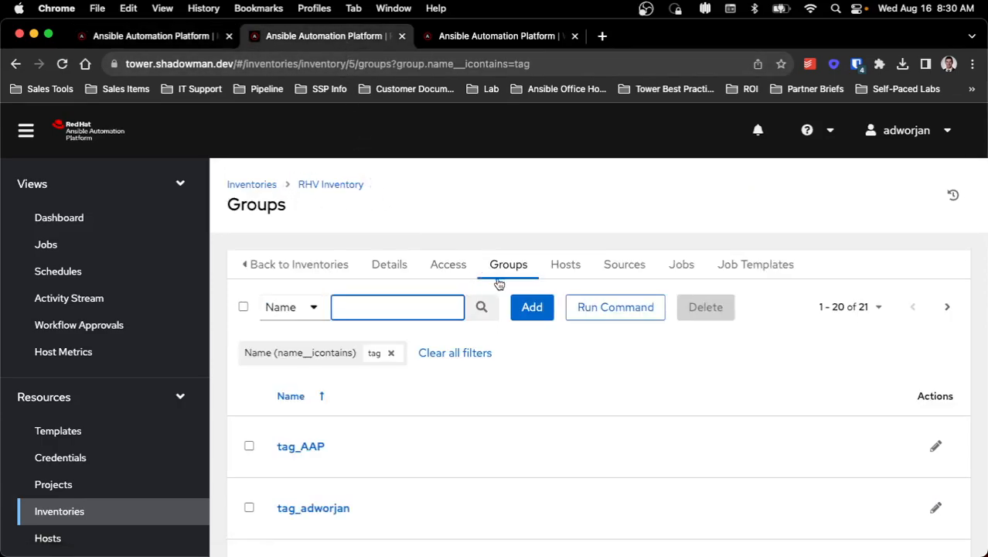
{"action": "scroll", "scroll_direction": "down", "scroll_amount": 3}
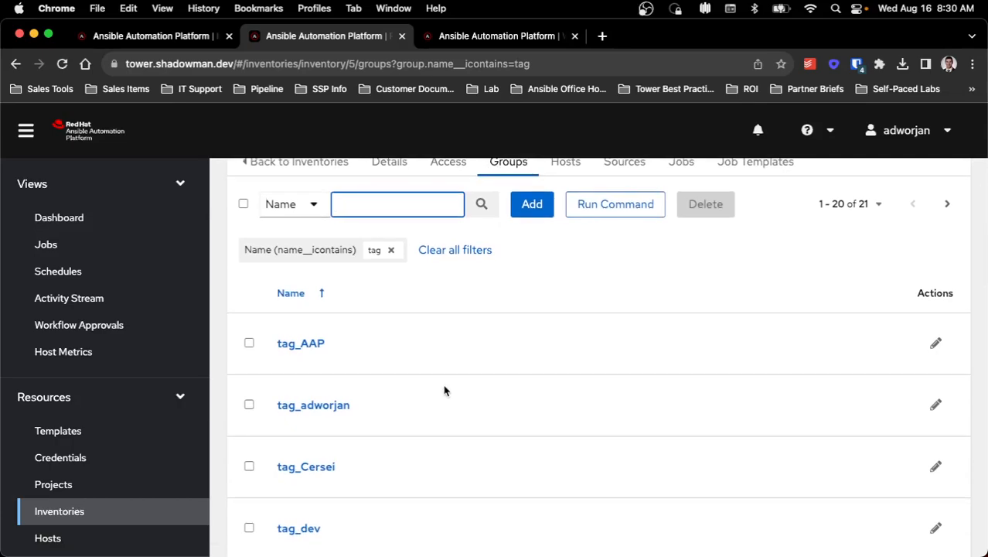
{"action": "mouse_move", "coordinate": [313, 406]}
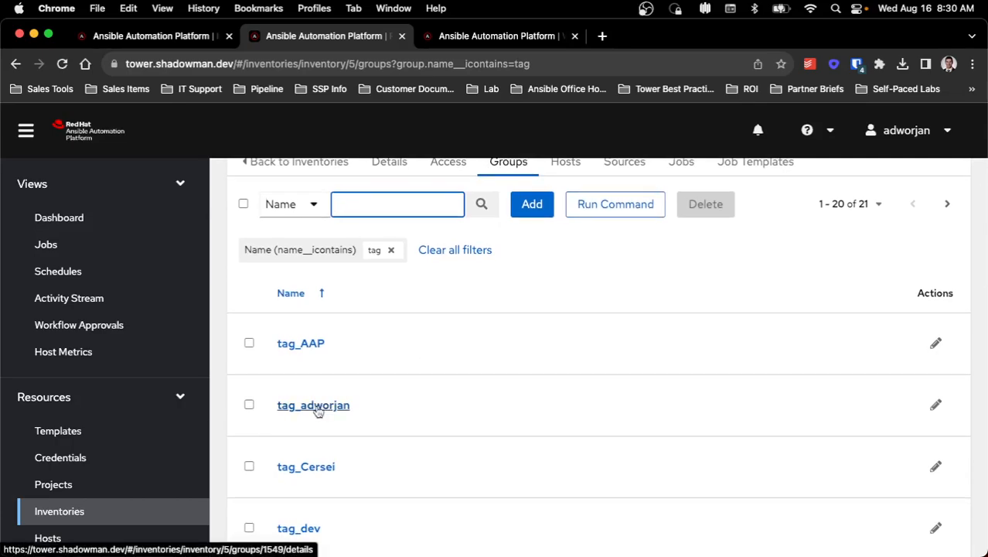
{"action": "left_click", "coordinate": [313, 406]}
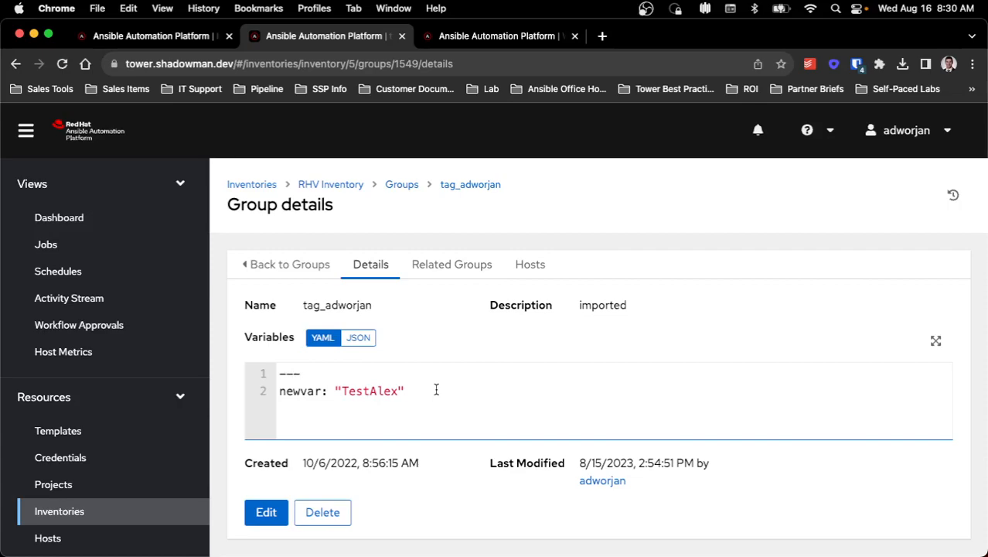
Step: Bring up the Webapp RHEL Constructed inventory details
{"action": "left_click", "coordinate": [498, 36]}
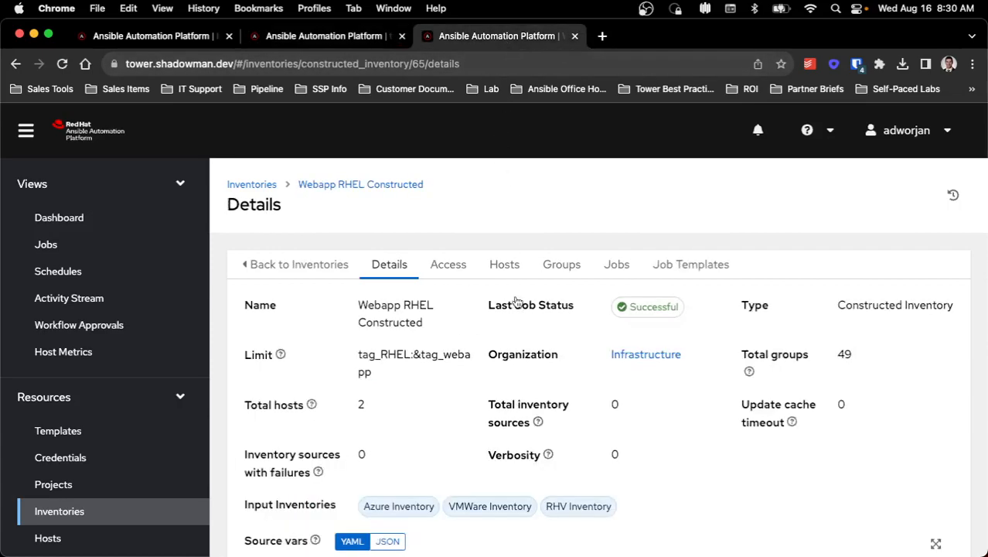
{"action": "mouse_move", "coordinate": [421, 315]}
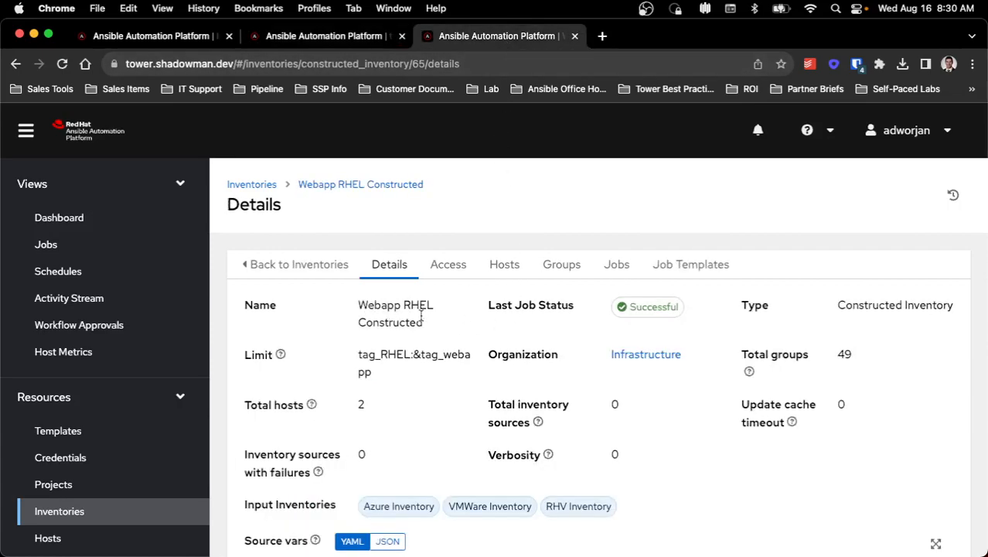
Step: Edit Webapp RHEL Constructed and show its input inventory picker listing Azure, VMWare and RHV
{"action": "scroll", "scroll_direction": "down", "scroll_amount": 3}
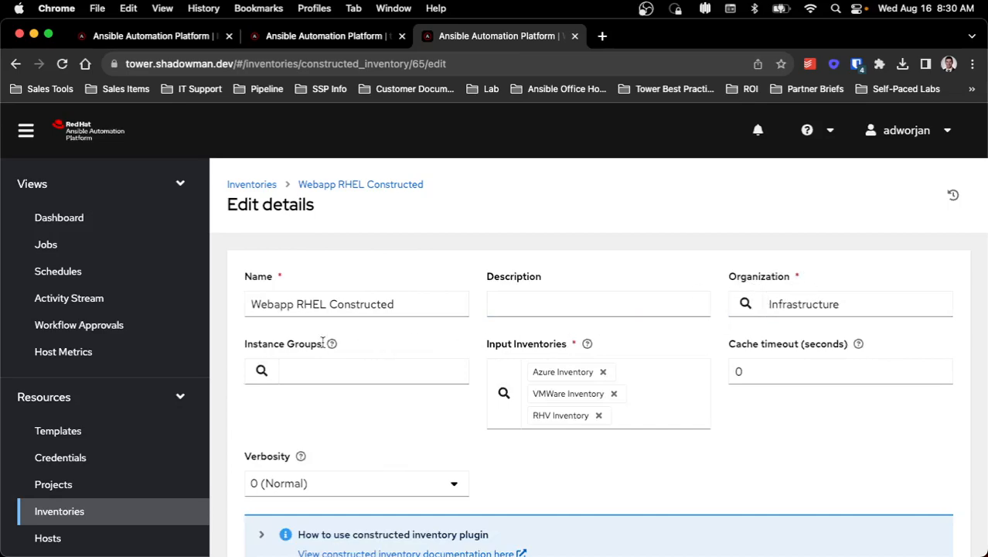
{"action": "mouse_move", "coordinate": [315, 348]}
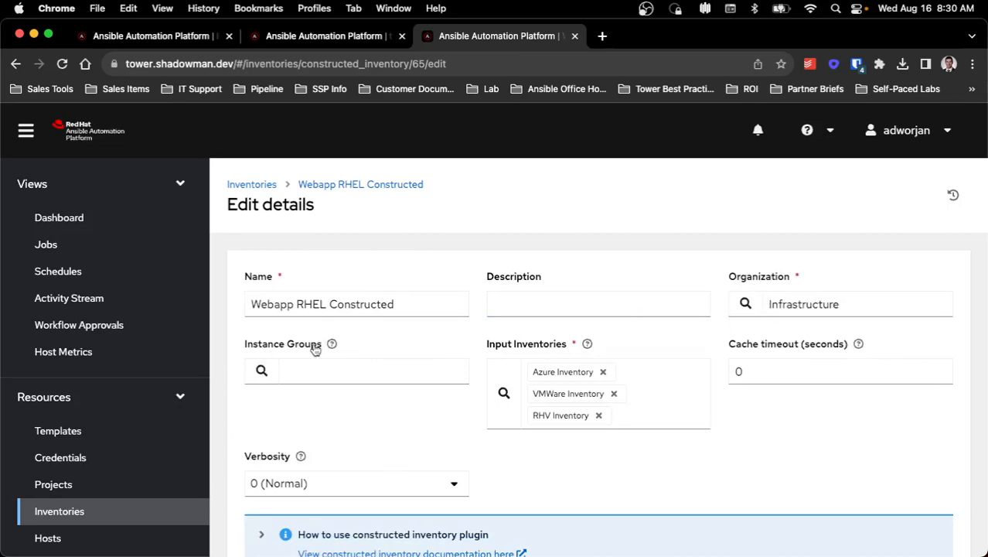
{"action": "left_click", "coordinate": [504, 393]}
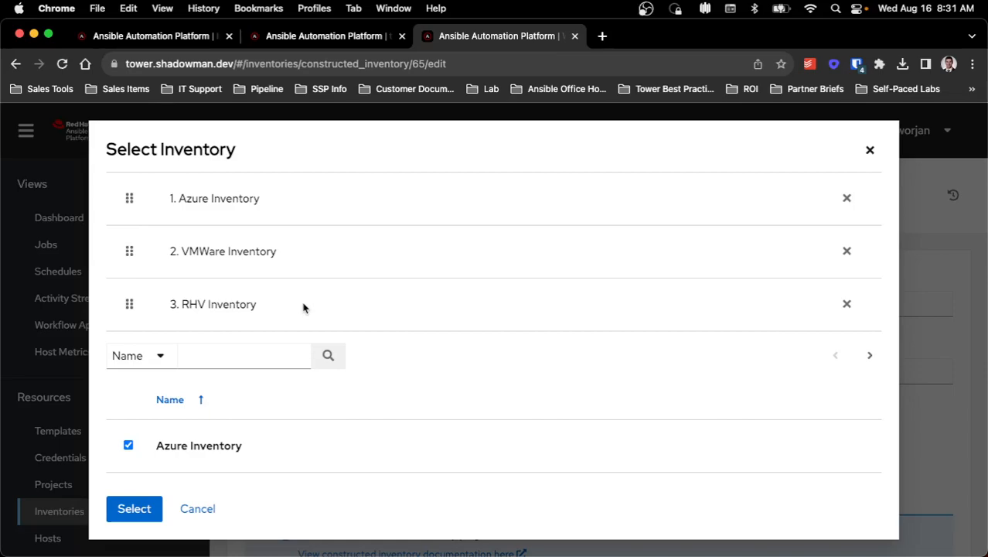
{"action": "mouse_move", "coordinate": [238, 443]}
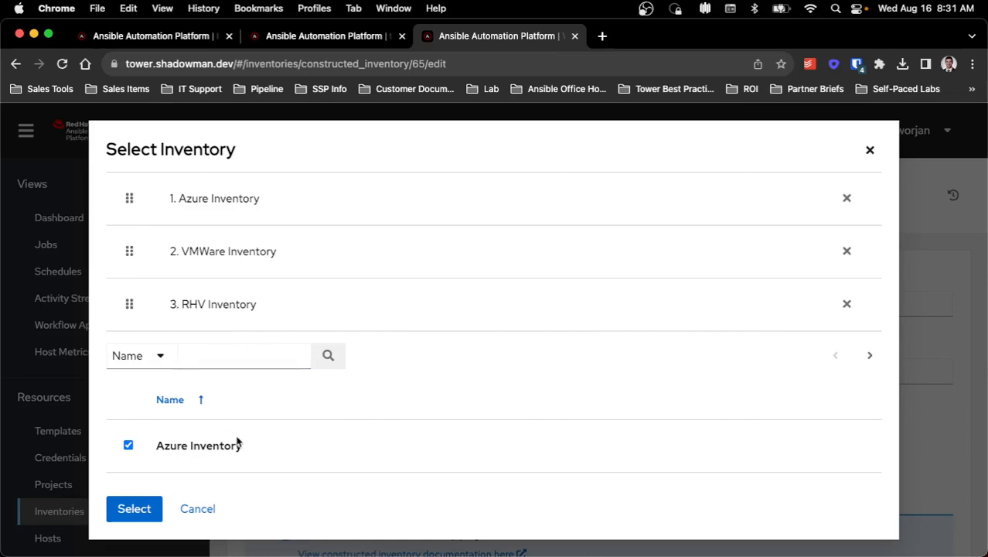
{"action": "scroll", "scroll_direction": "down", "scroll_amount": 3}
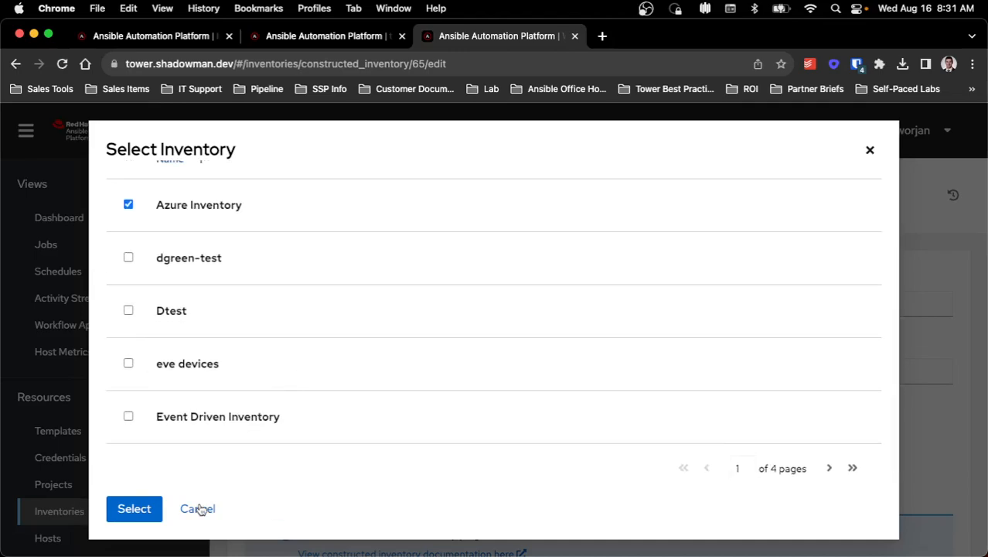
{"action": "left_click", "coordinate": [133, 508]}
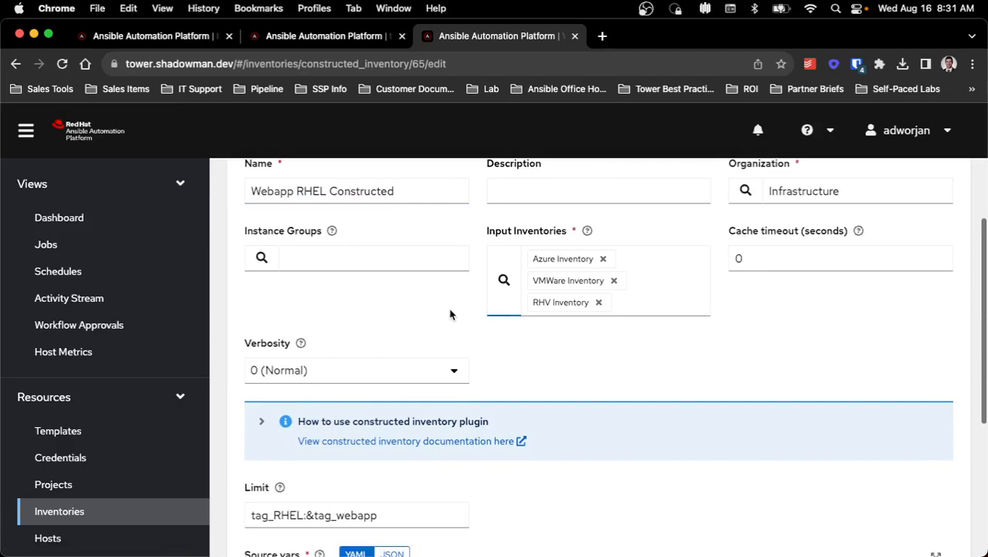
Step: Set the limit to rhel7only, confirm the RHEL7_ShadowMan group rule in source vars, and save
{"action": "scroll", "scroll_direction": "down", "scroll_amount": 3}
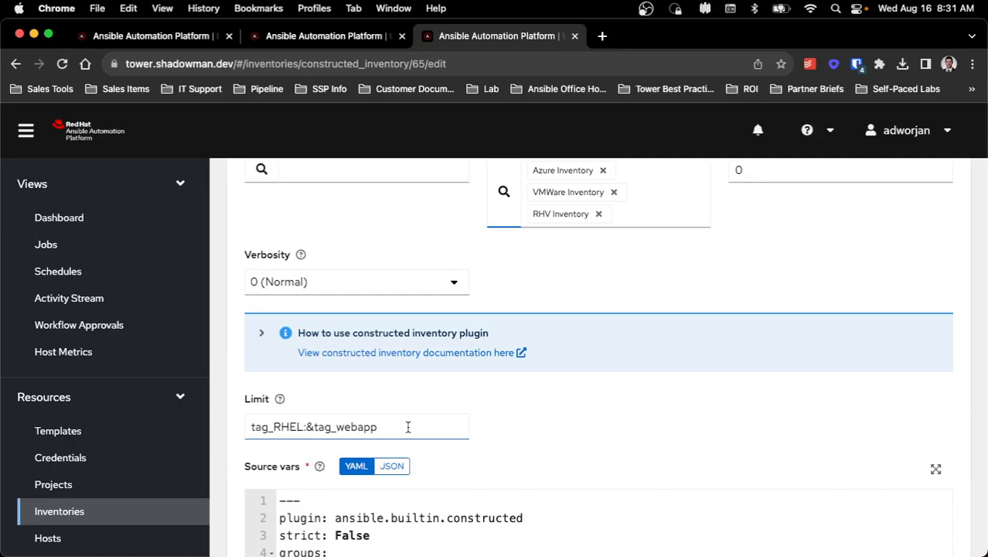
{"action": "scroll", "scroll_direction": "down", "scroll_amount": 3}
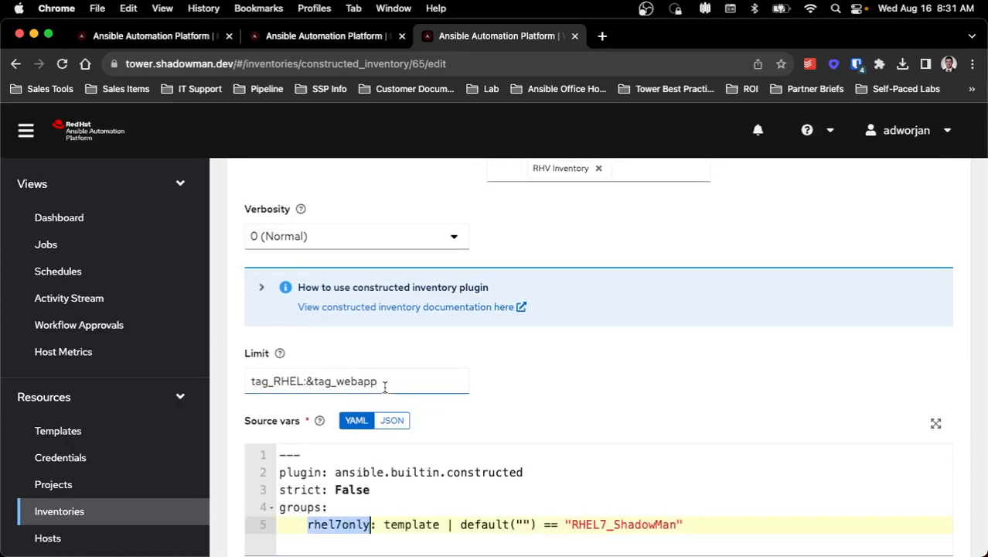
{"action": "type", "text": "rhel7only"}
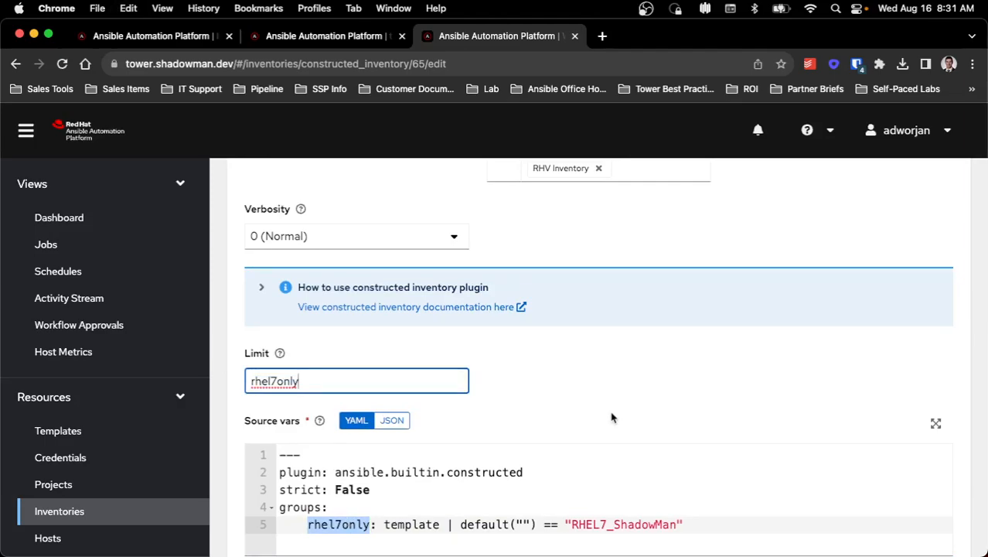
{"action": "mouse_move", "coordinate": [649, 402]}
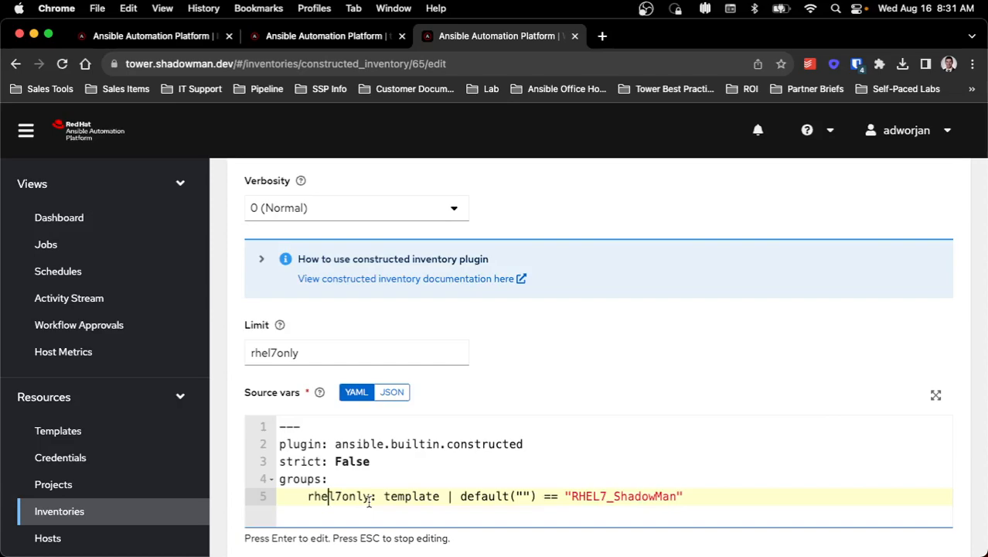
{"action": "mouse_move", "coordinate": [495, 483]}
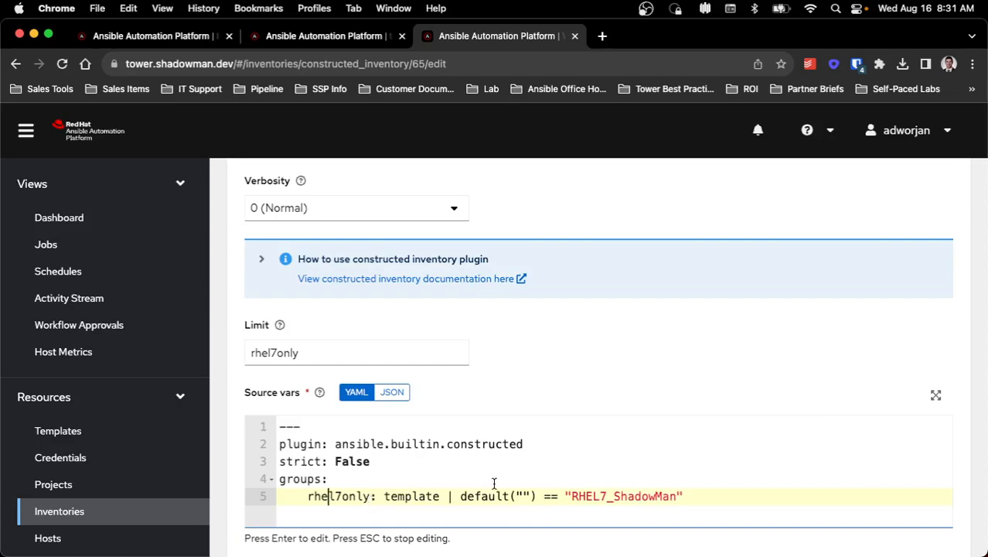
{"action": "double_click", "coordinate": [625, 495]}
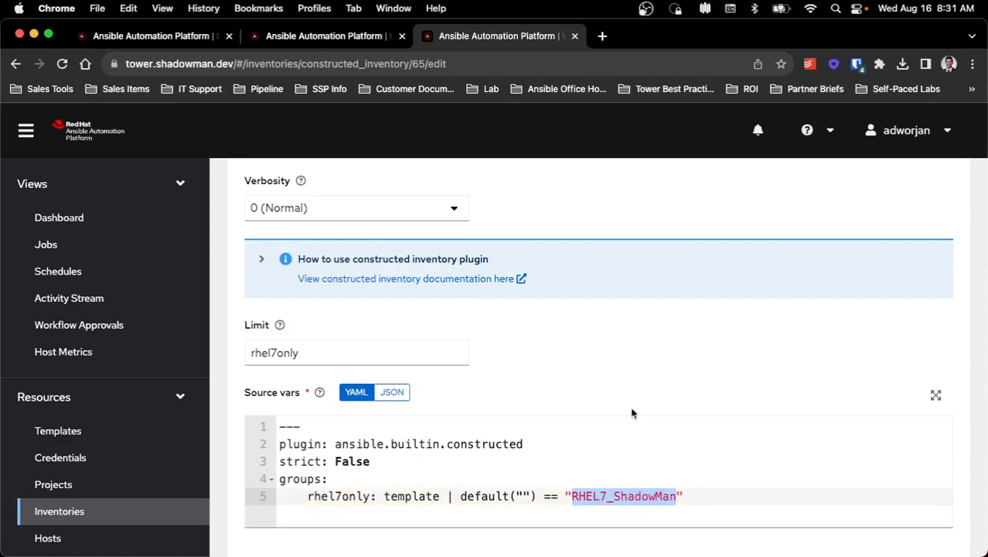
{"action": "scroll", "scroll_direction": "down", "scroll_amount": 3}
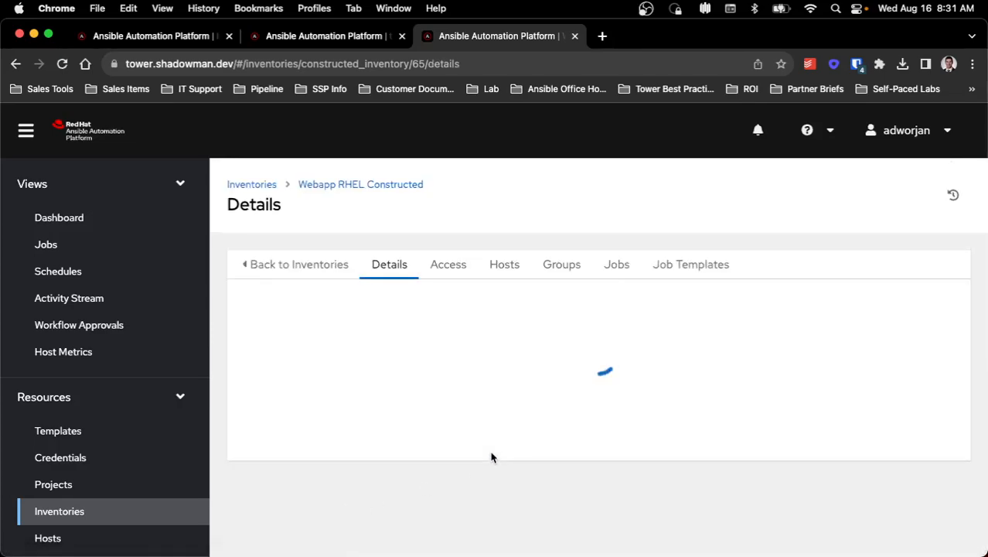
Step: View the two remaining hosts, report and rhel8.shadowman.dev, then the inventory's 49 groups
{"action": "left_click", "coordinate": [504, 263]}
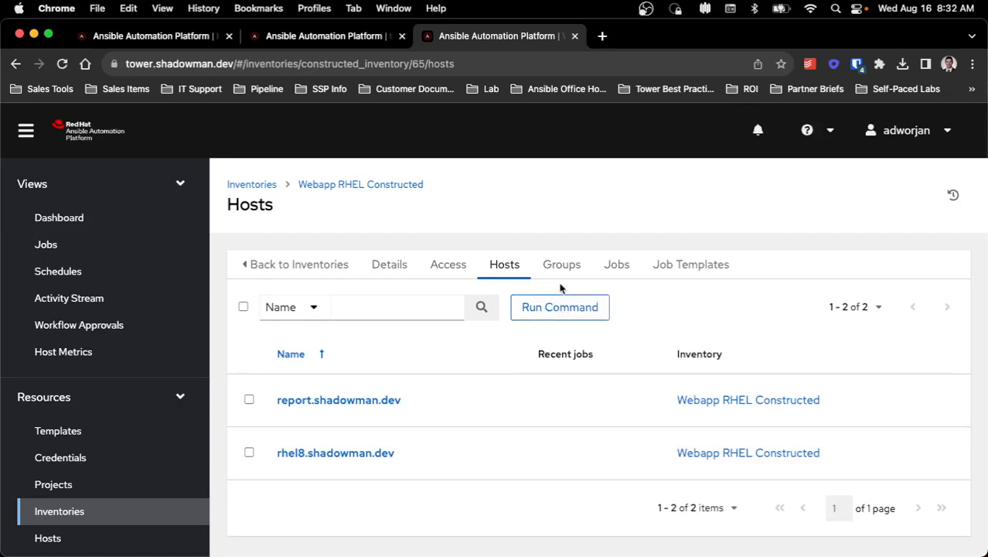
{"action": "left_click", "coordinate": [562, 263]}
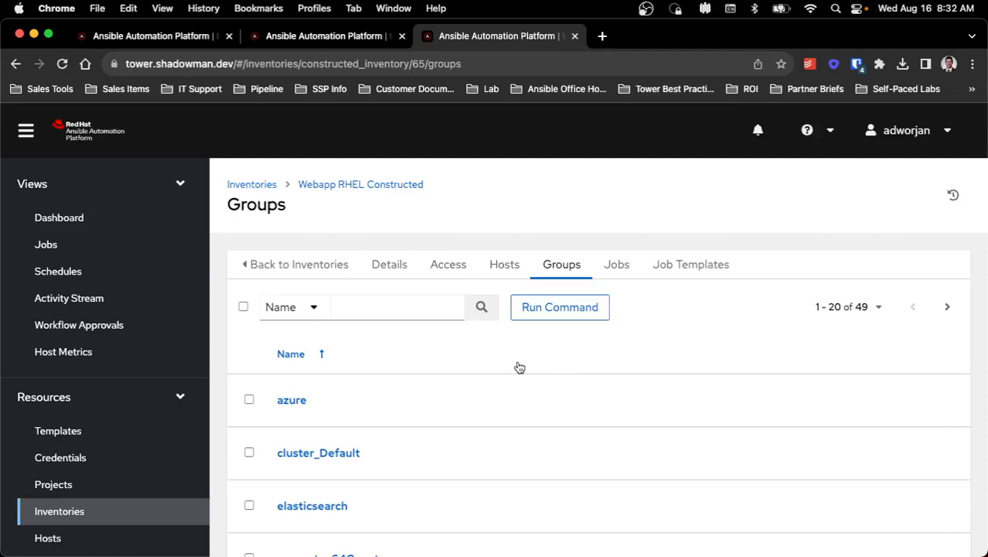
{"action": "mouse_move", "coordinate": [773, 362]}
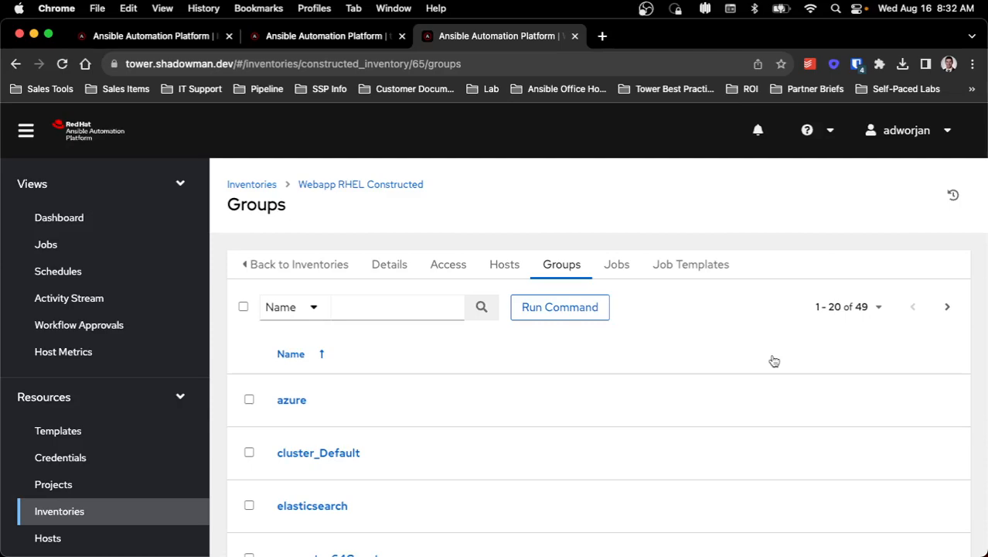
Step: Filter groups by name 'tag' and view tag_adworjan's inherited newvar TestAlex variable
{"action": "left_click", "coordinate": [396, 306]}
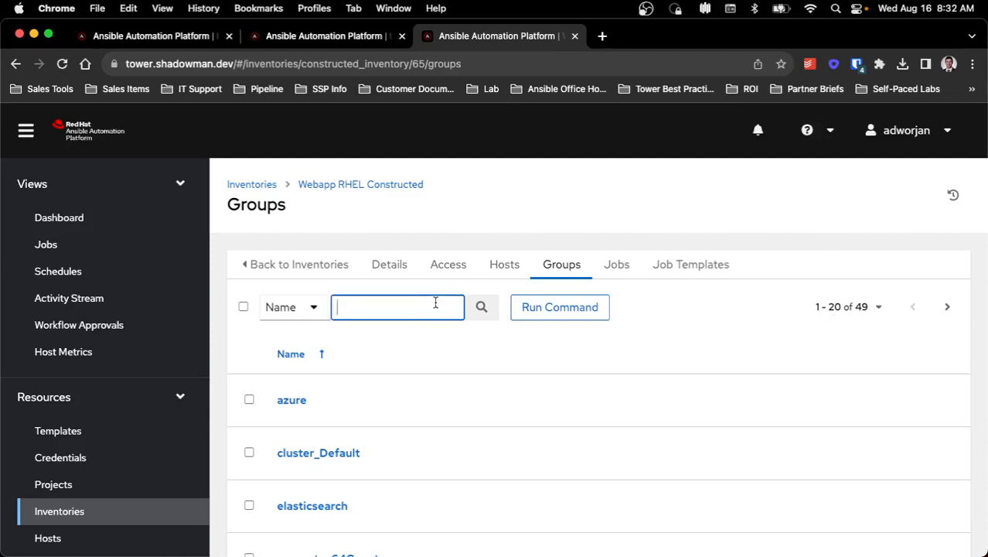
{"action": "left_click", "coordinate": [481, 307]}
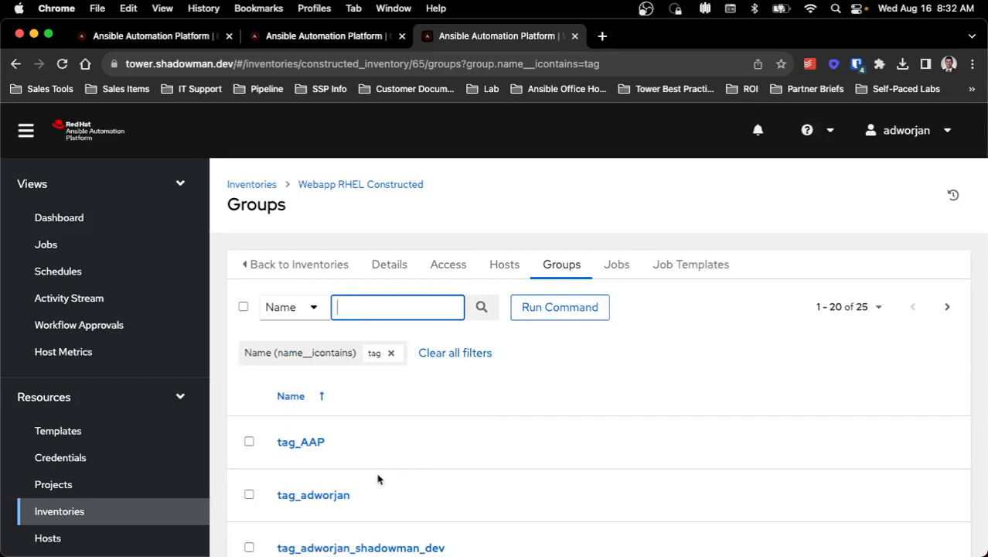
{"action": "left_click", "coordinate": [313, 494]}
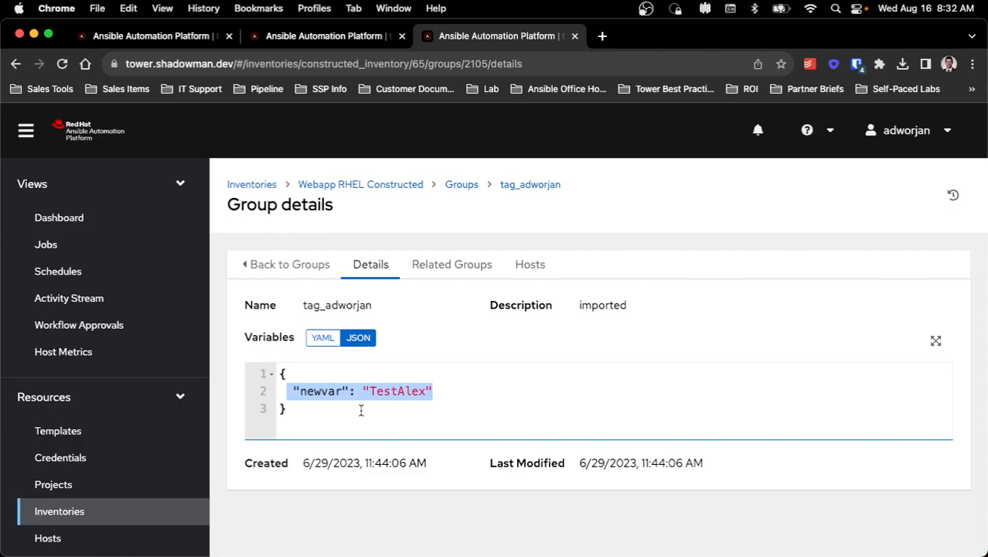
{"action": "mouse_move", "coordinate": [483, 333]}
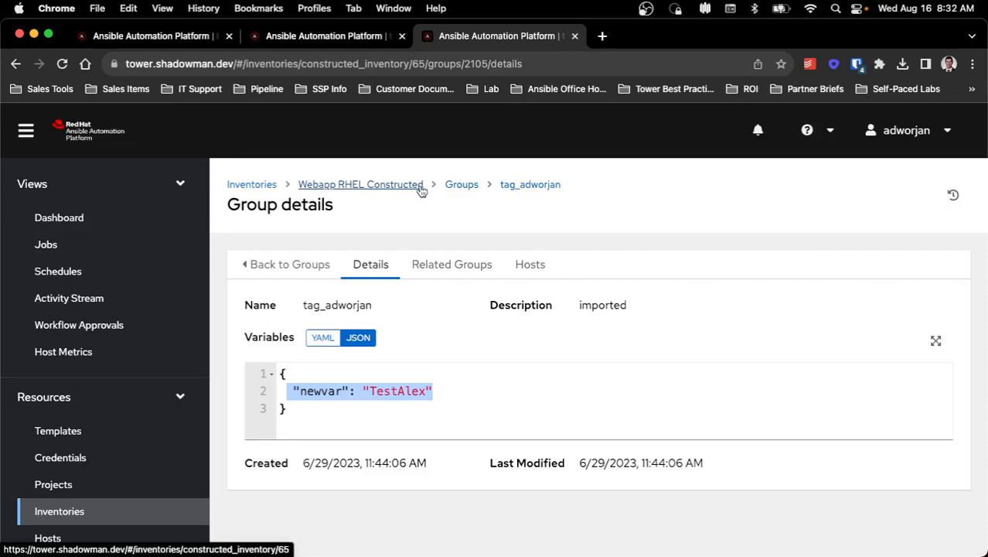
Step: Return to the inventory's groups and list rhel7only's hosts, only report.shadowman.dev
{"action": "left_click", "coordinate": [461, 184]}
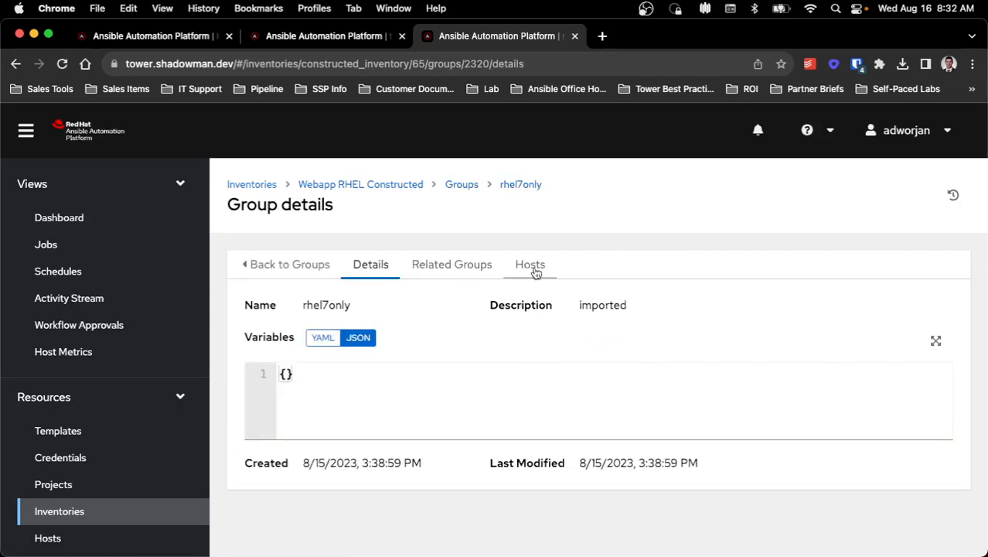
{"action": "left_click", "coordinate": [529, 263]}
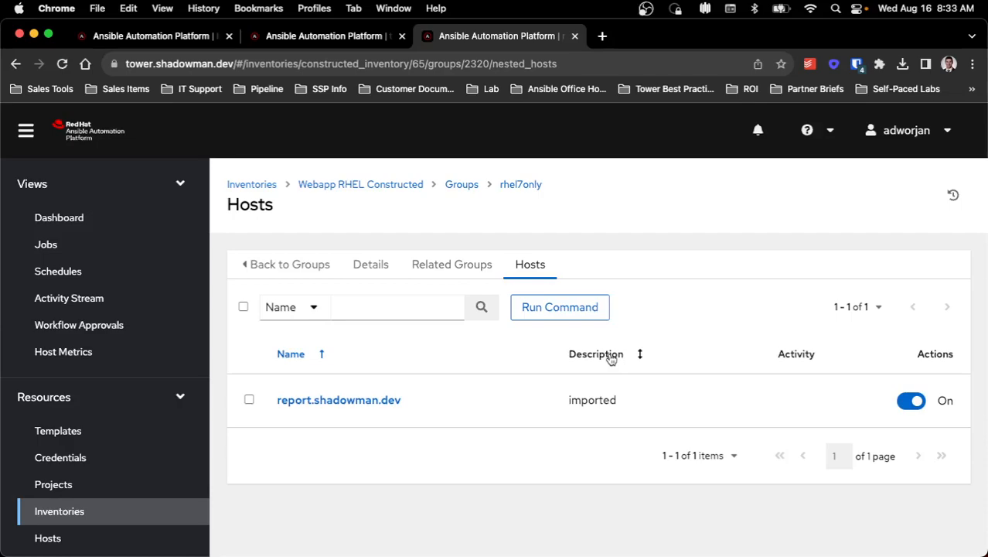
{"action": "mouse_move", "coordinate": [694, 331]}
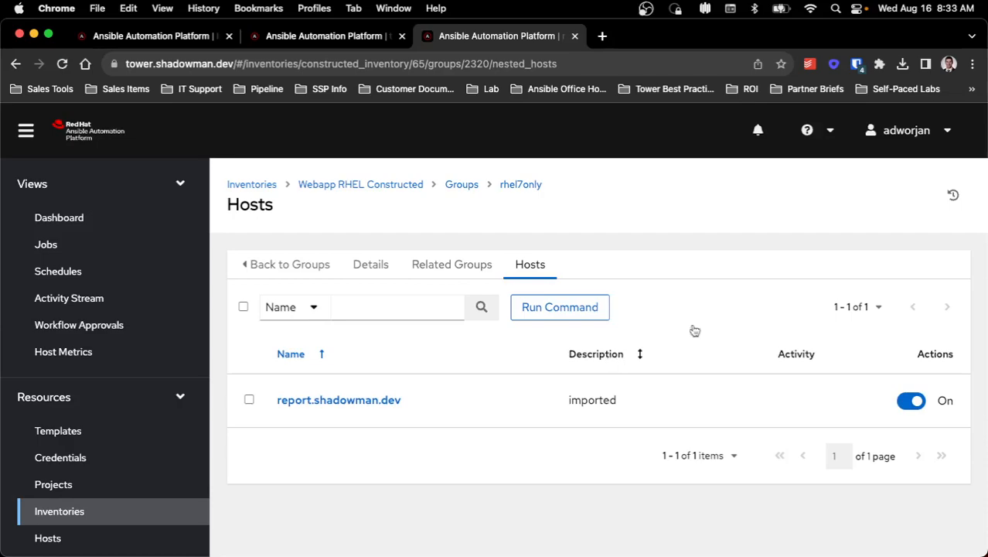